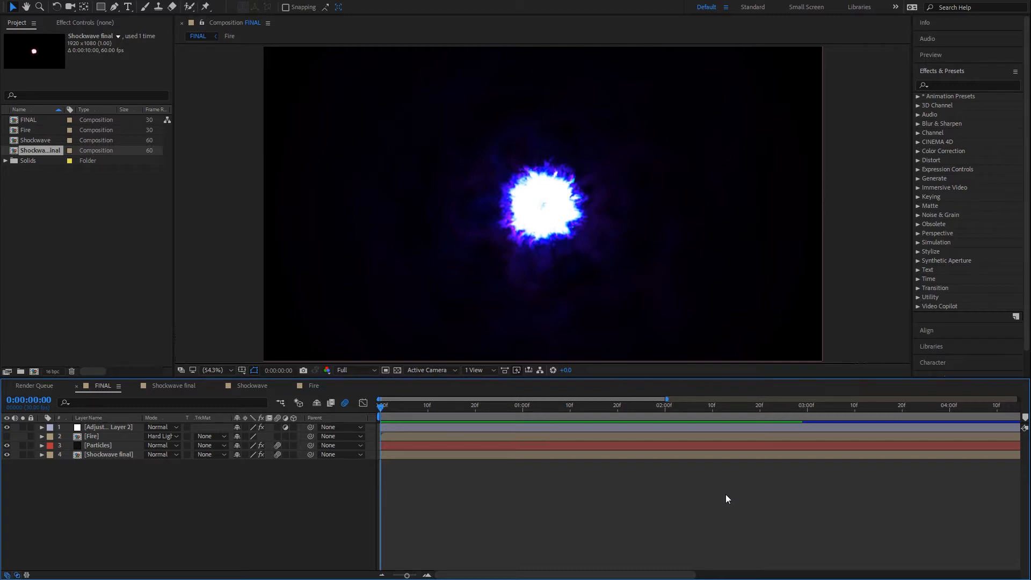
mouse_move(754, 518)
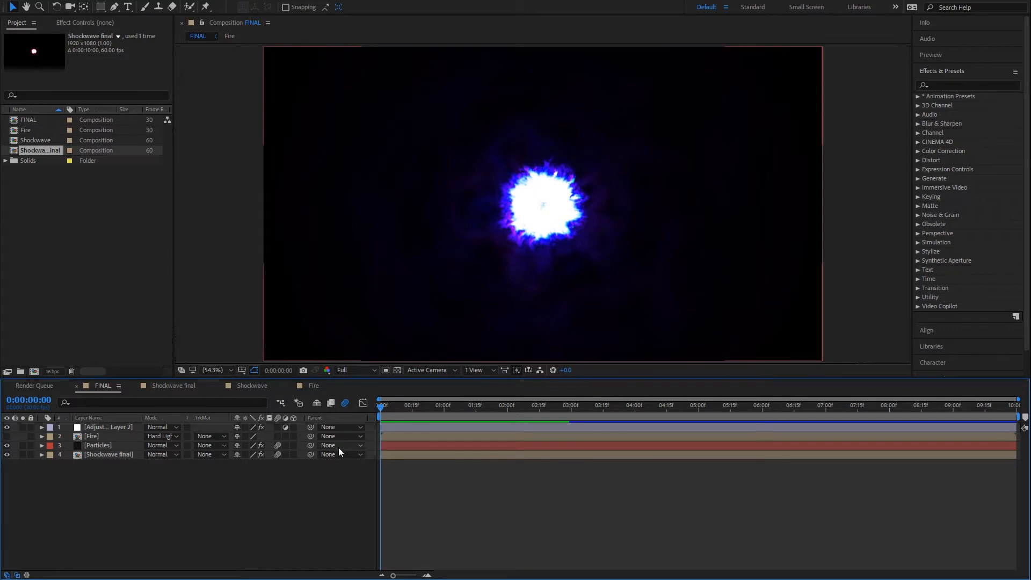
mouse_move(471, 491)
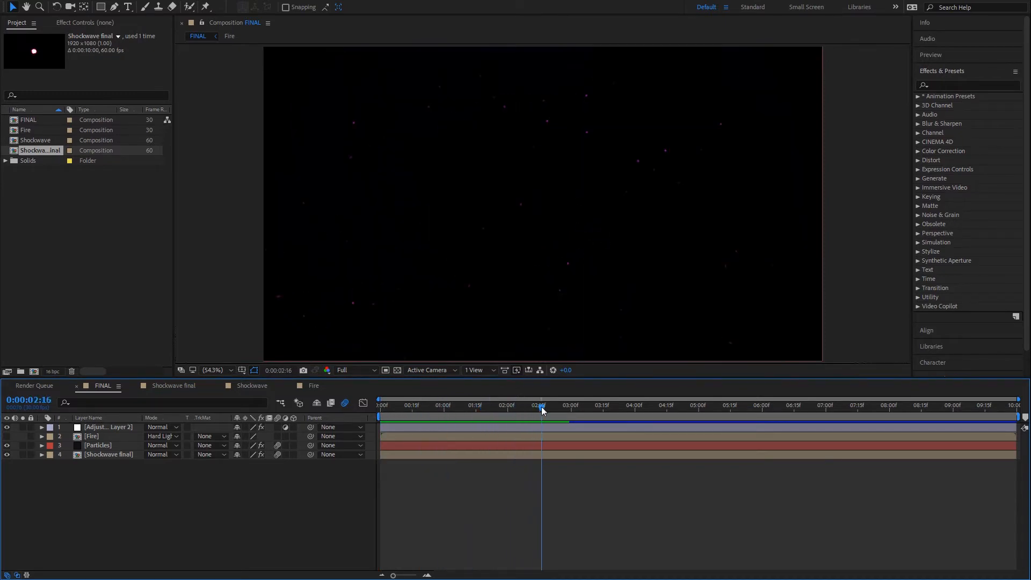
Enter the Shockwave comp and show the SW layer's keyframed Saber properties
left_click(414, 405)
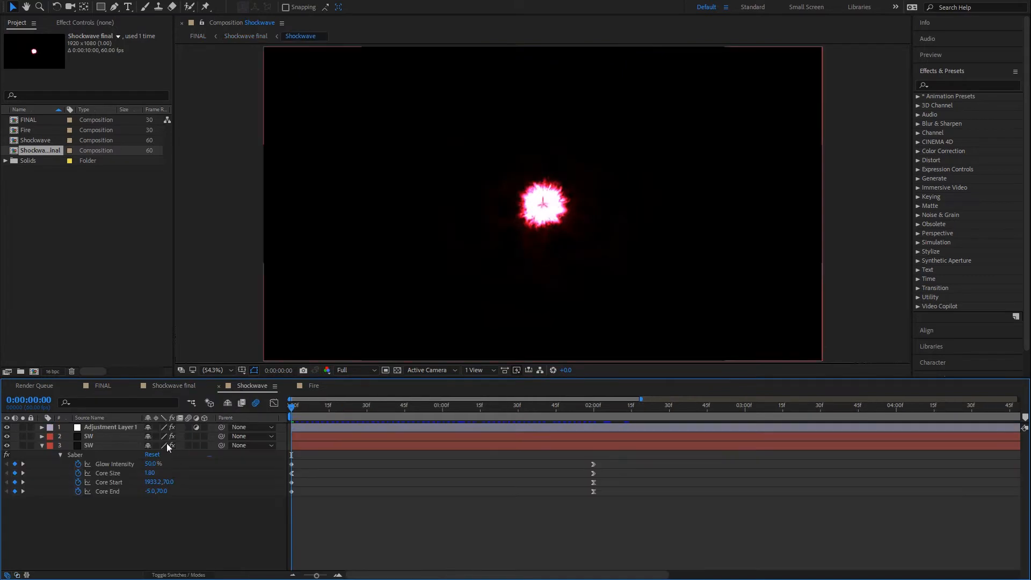
Collapse the SW layer's Saber keyframes to view Adjustment Layer 1's Polar Coordinates
left_click(88, 436)
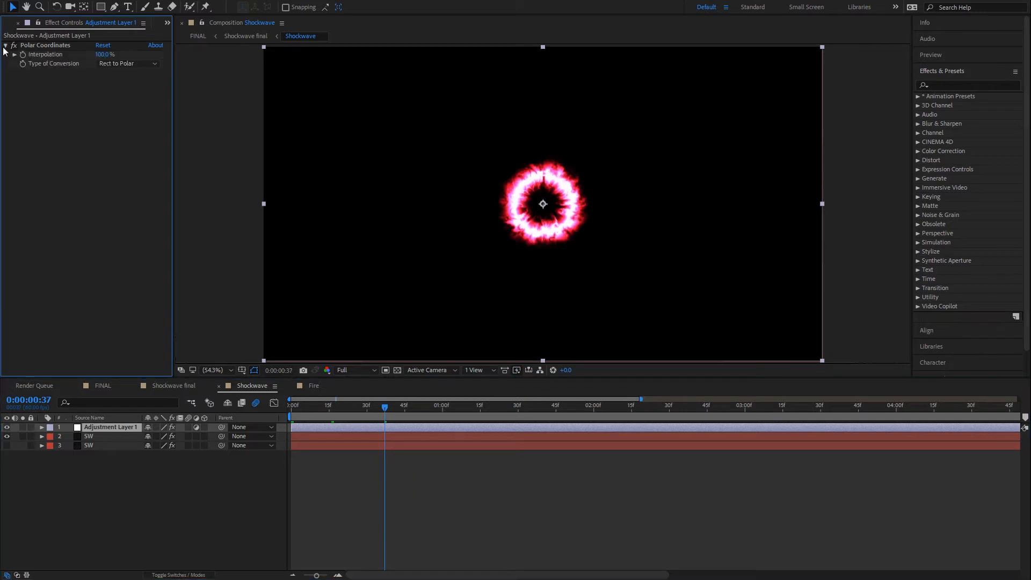
Collapse Polar Coordinates and select SW layer 3 to list Saber and VC Color Vibrance
left_click(6, 45)
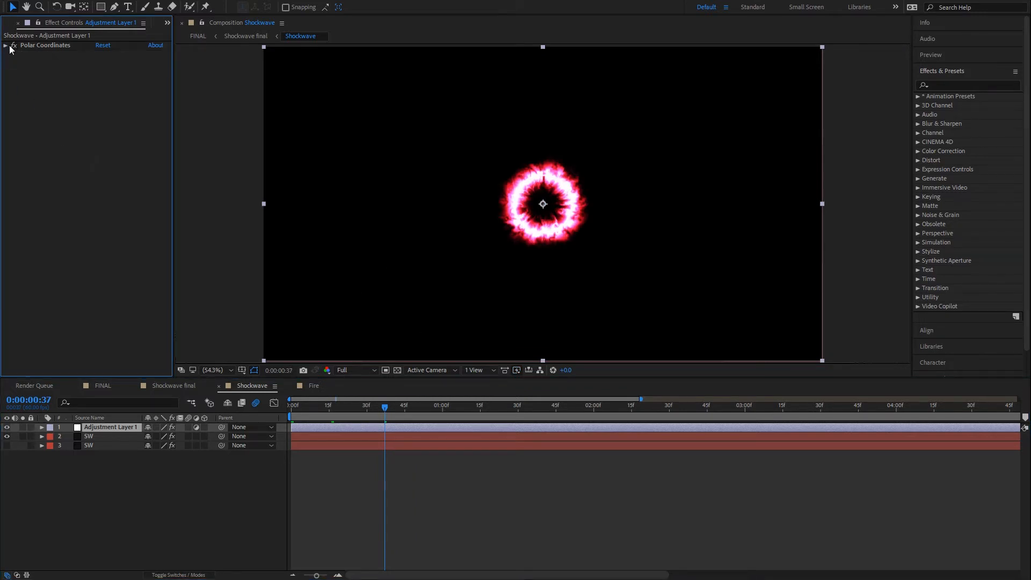
left_click(6, 45)
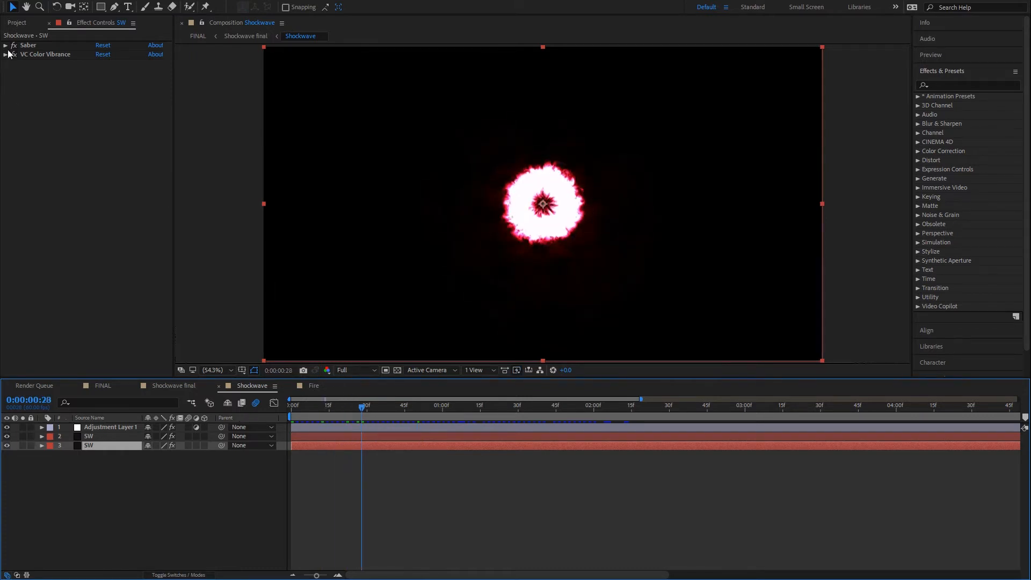
At 0:00:01:00, expand VC Color Vibrance showing magenta tint and 1.07 vibrance
left_click(5, 45)
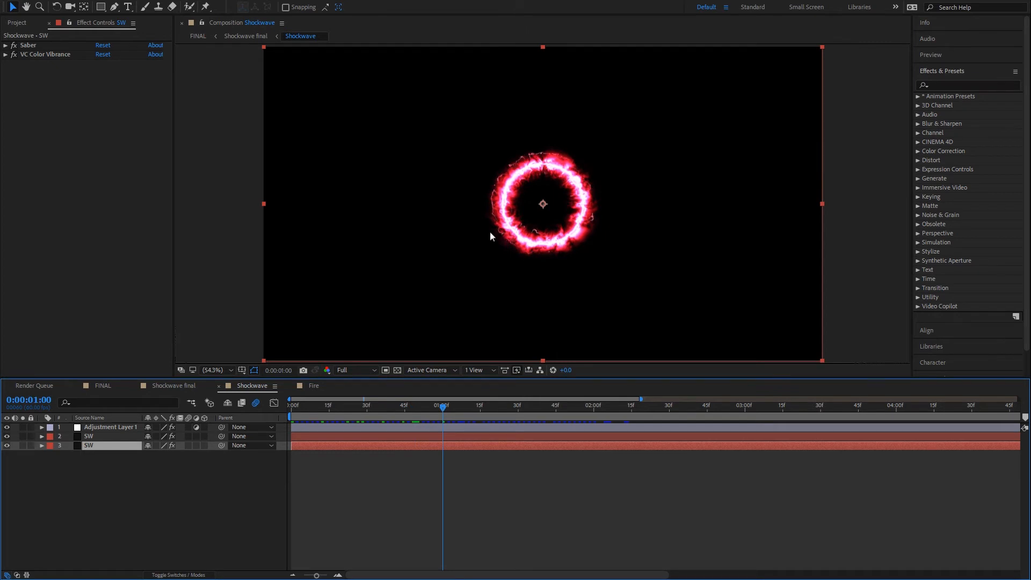
mouse_move(320, 96)
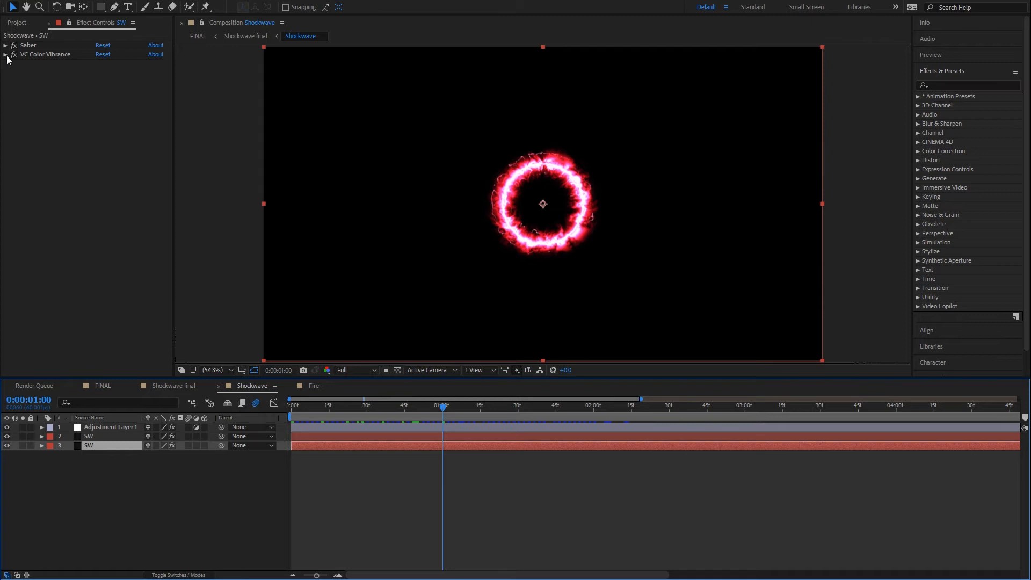
left_click(5, 55)
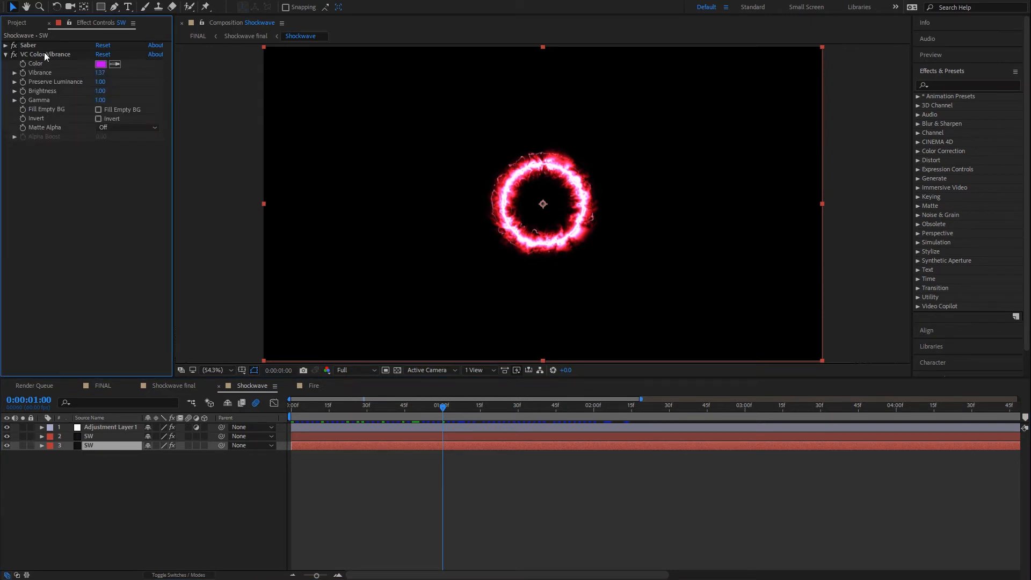
List the Video Copilot effects and scrub the ring animation to 0:00:01:06
left_click(922, 305)
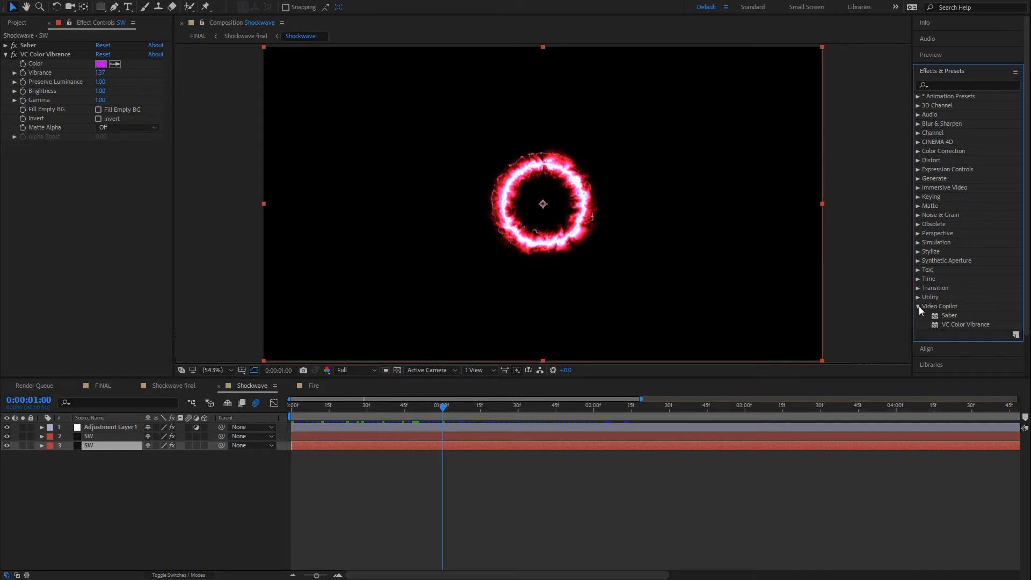
mouse_move(996, 330)
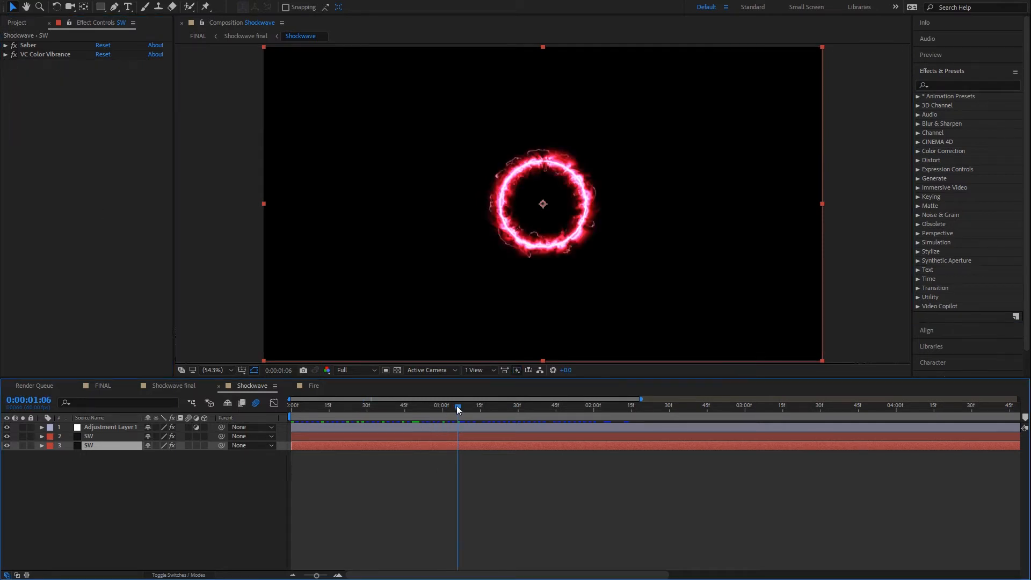
left_click_drag(457, 405, 425, 405)
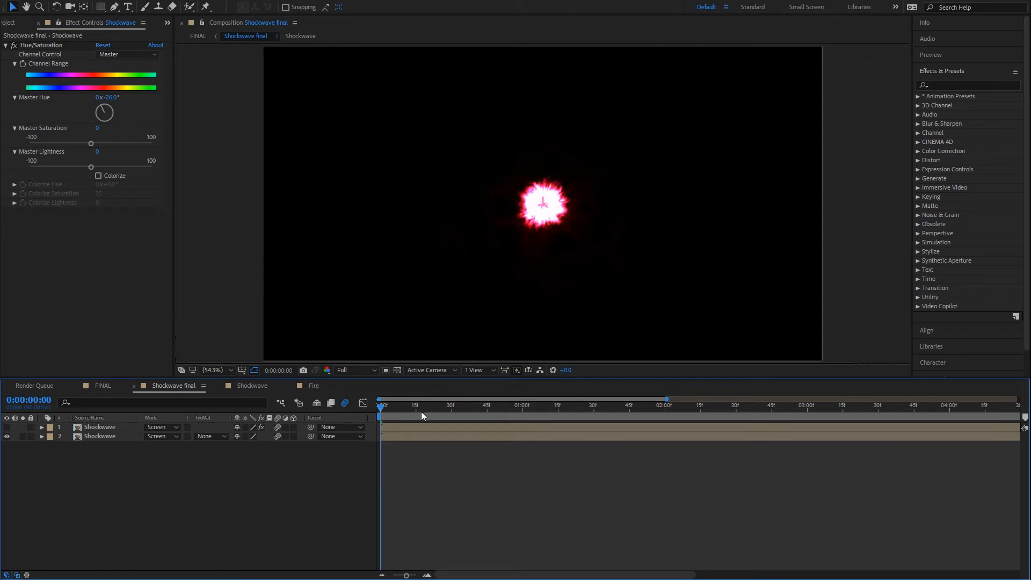
Inspect the Shockwave copies' Scale (85% top, 100% bottom) and the top copy's Hue/Saturation
left_click(450, 405)
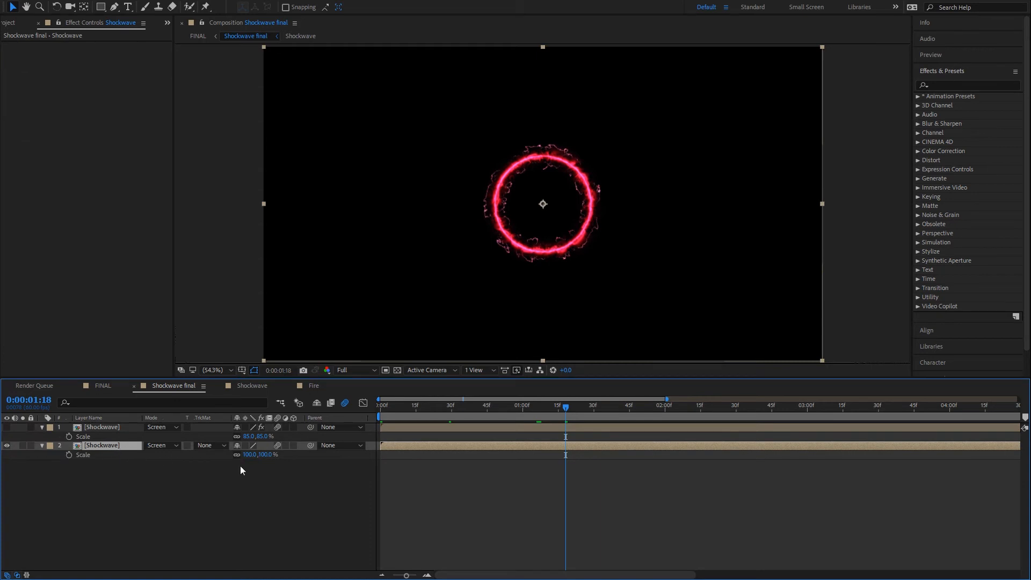
left_click(606, 406)
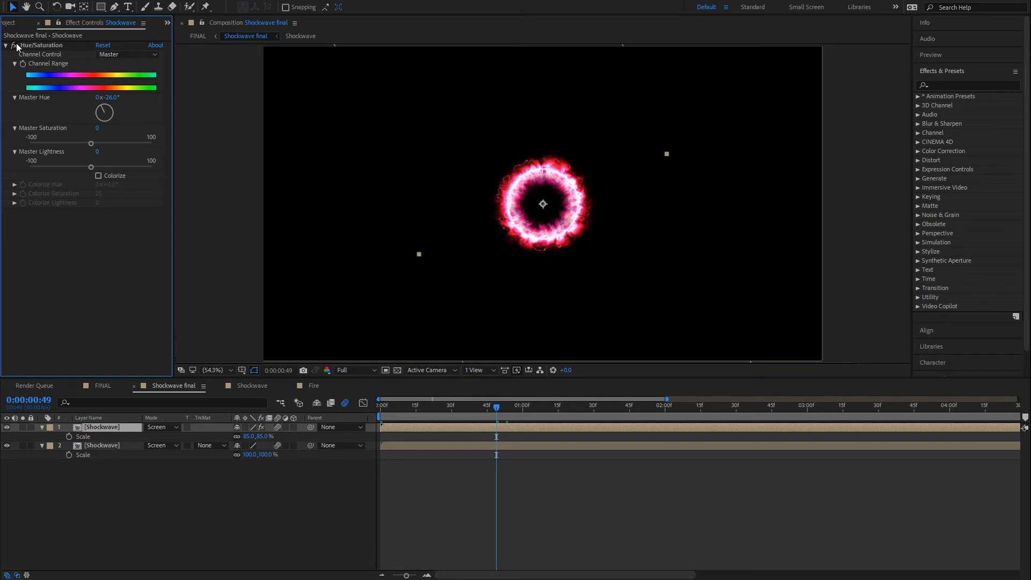
left_click(5, 45)
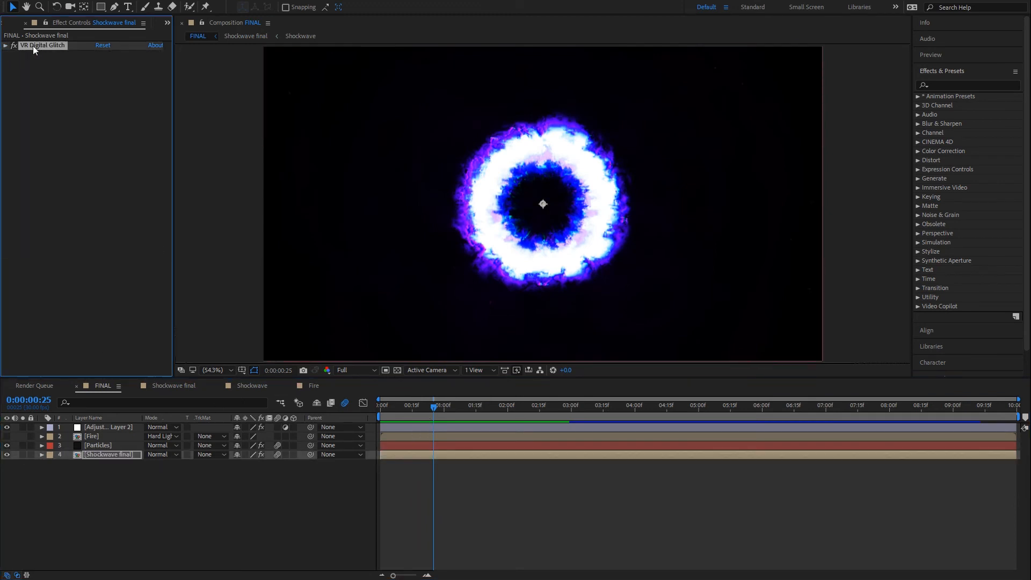
mouse_move(877, 188)
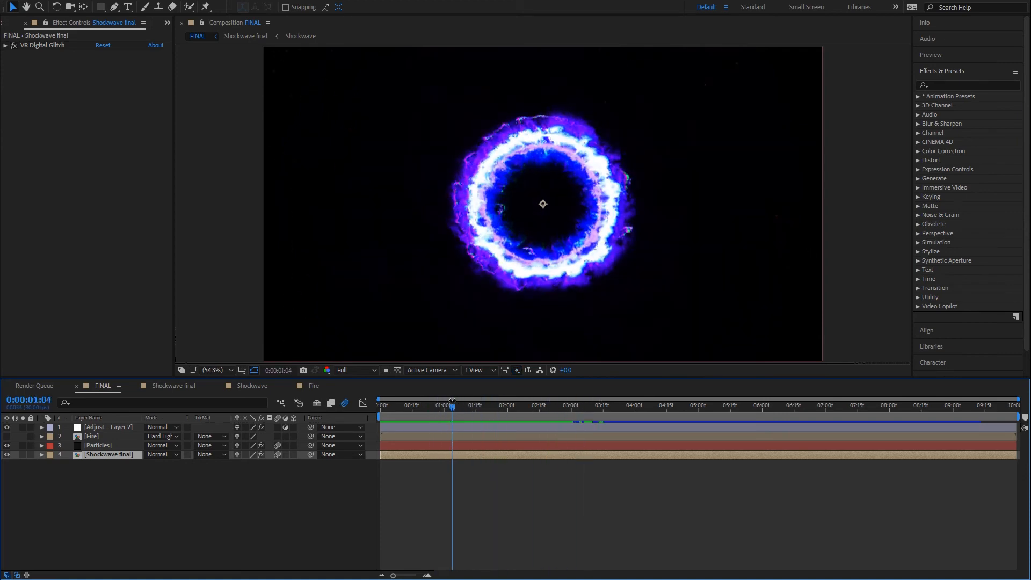
Review VR Digital Glitch and scrub the FINAL timeline to watch the shockwave expand
left_click(12, 44)
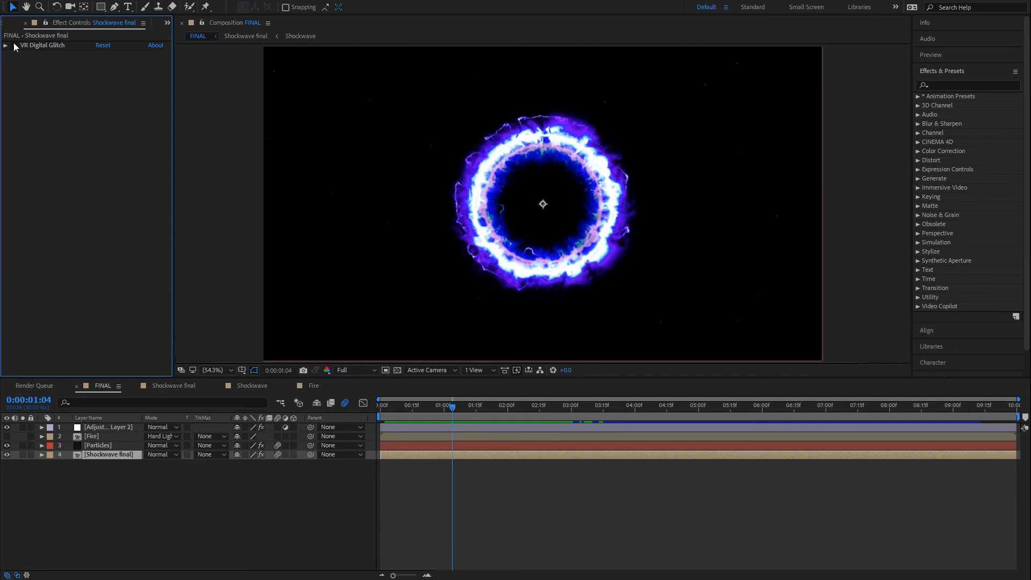
left_click_drag(453, 404, 480, 405)
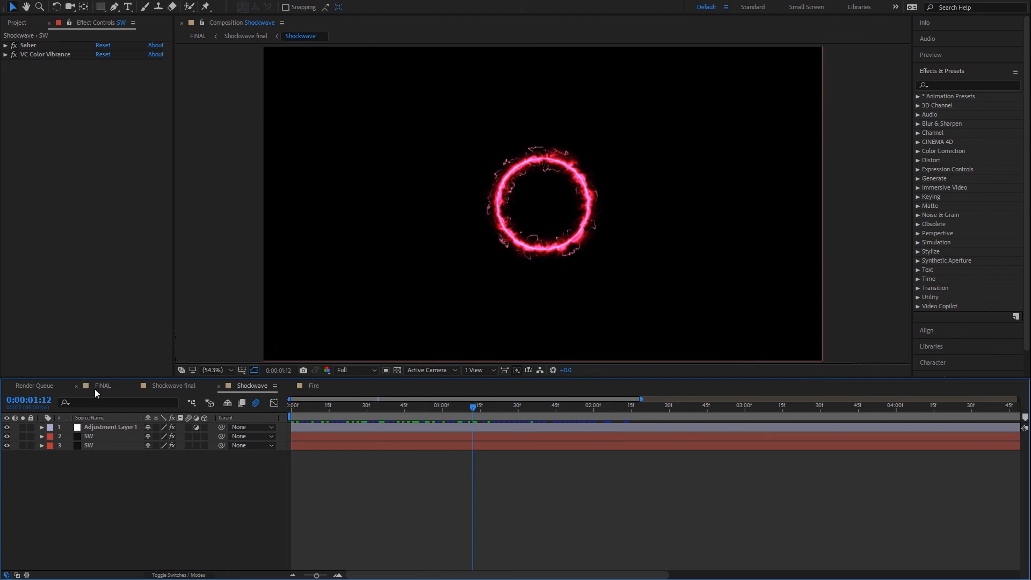
Switch to FINAL and scrub the first second of the blue-white shockwave ring
left_click(103, 386)
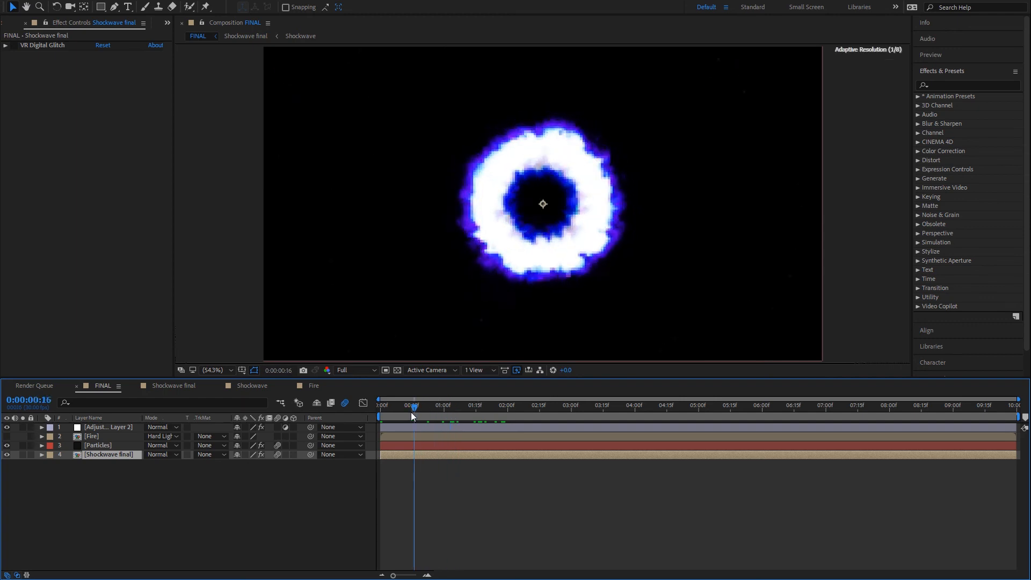
left_click_drag(414, 408, 431, 408)
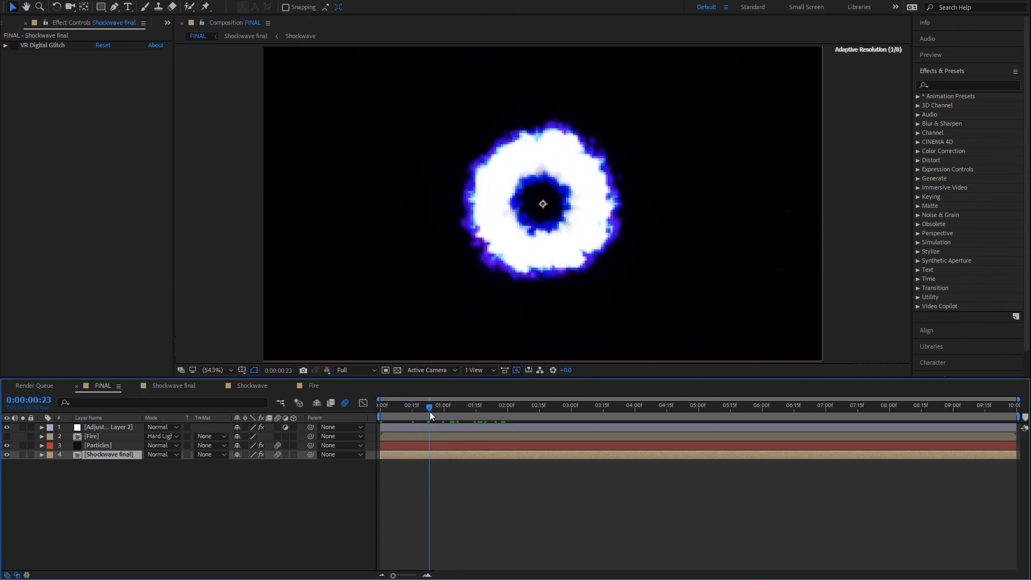